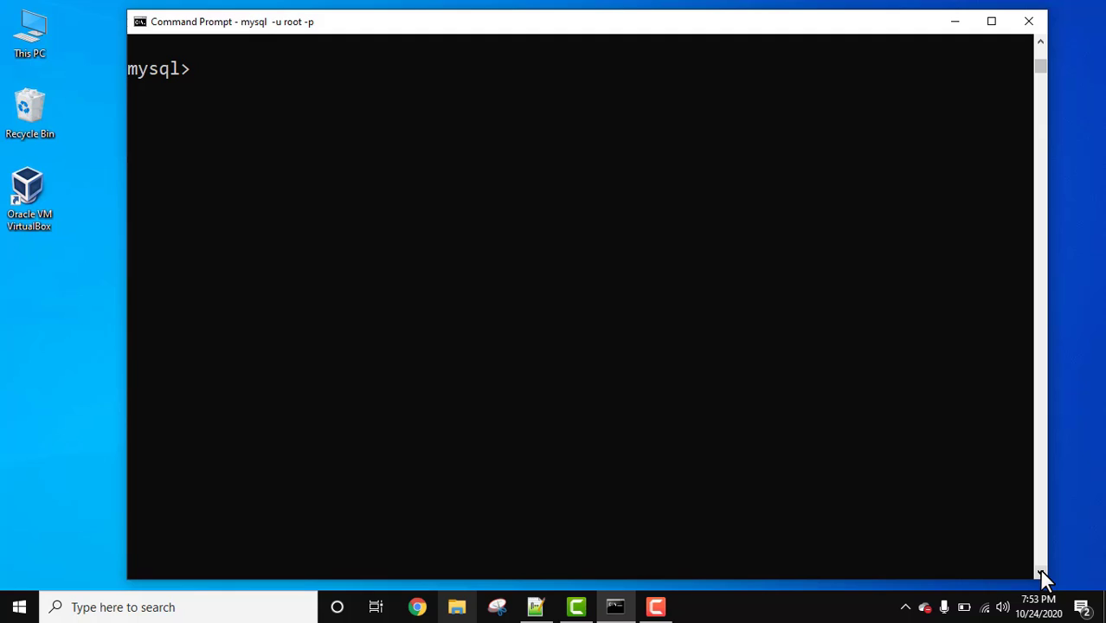
pyautogui.write('CREATE TABLE')
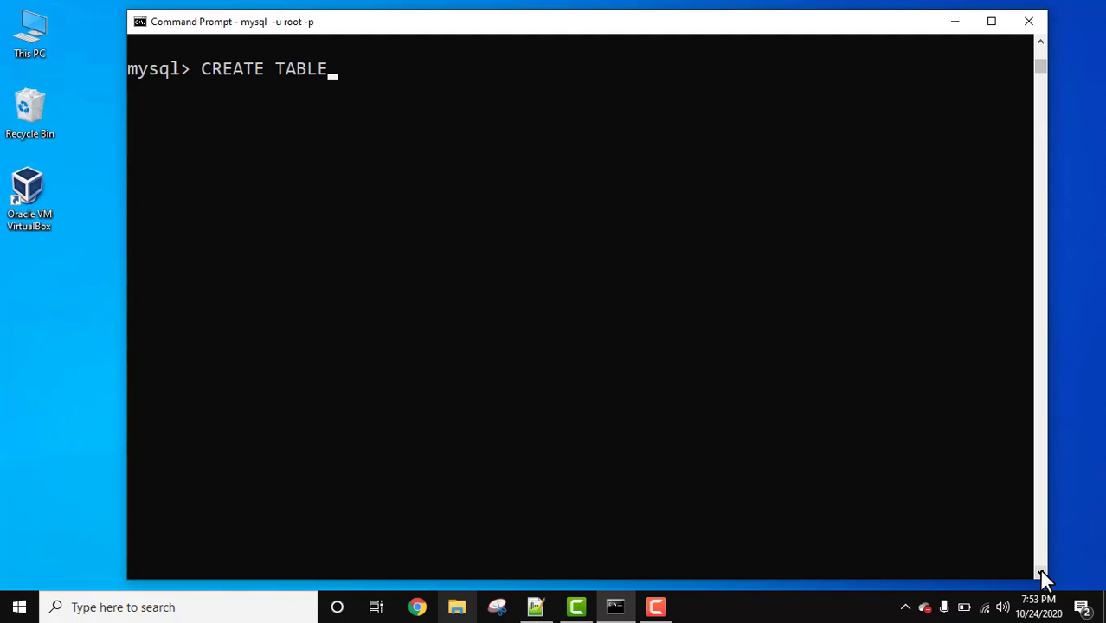
pyautogui.write('EMPLOYEE')
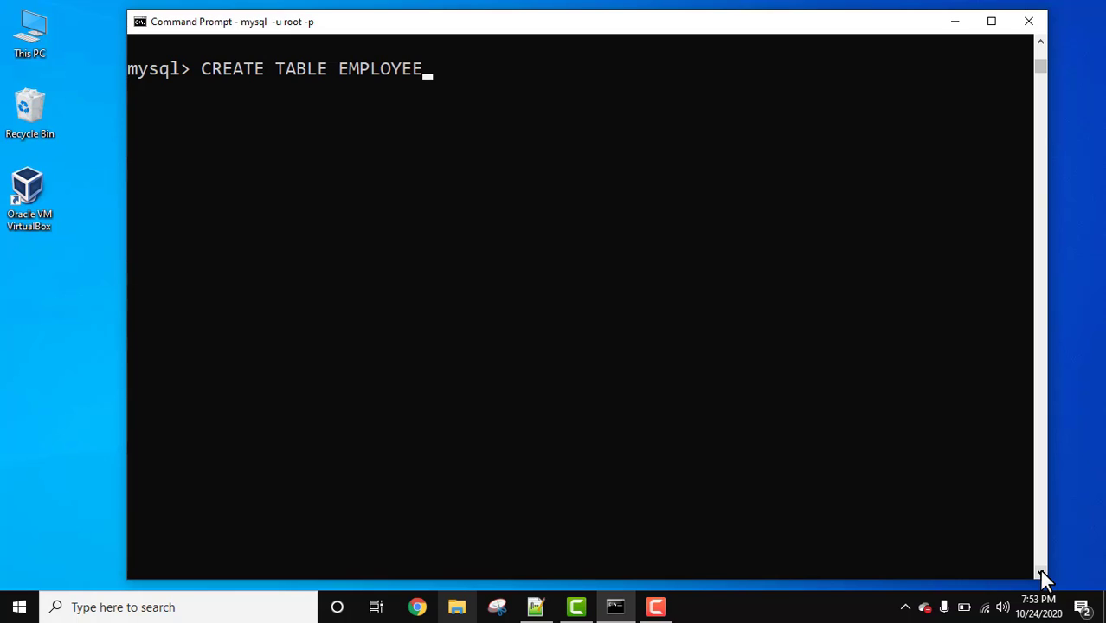
pyautogui.write('(')
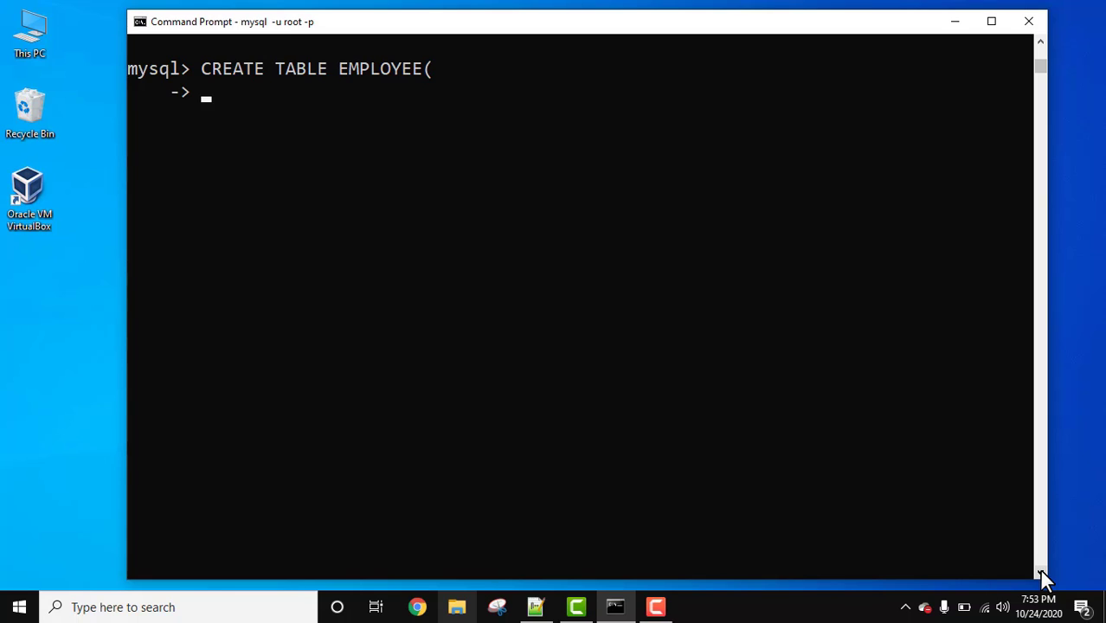
pyautogui.write('EmpID')
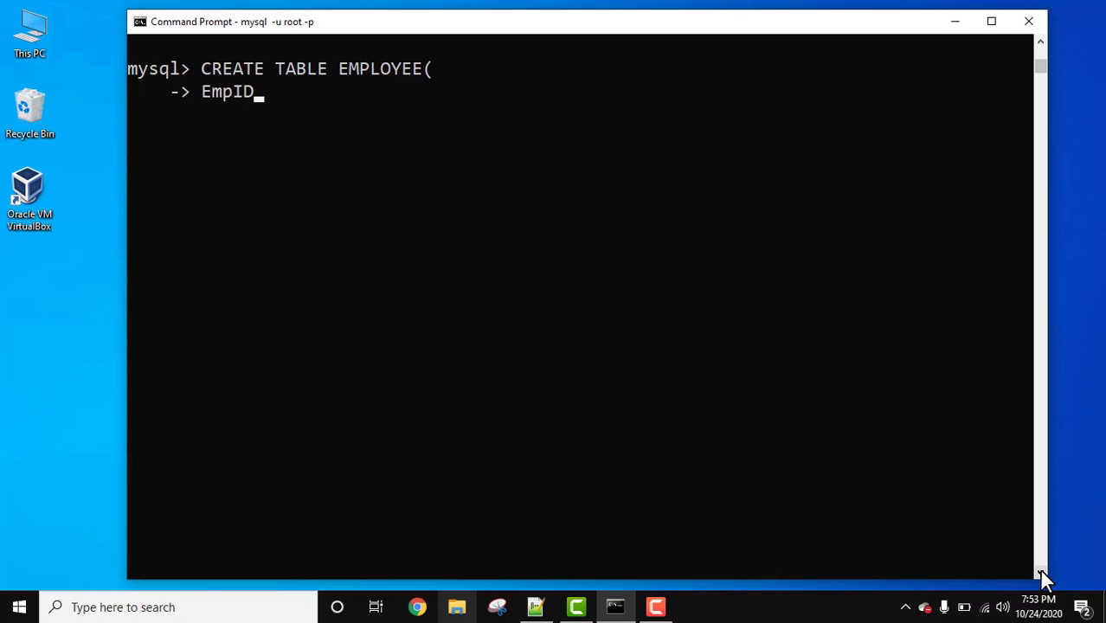
pyautogui.write('int')
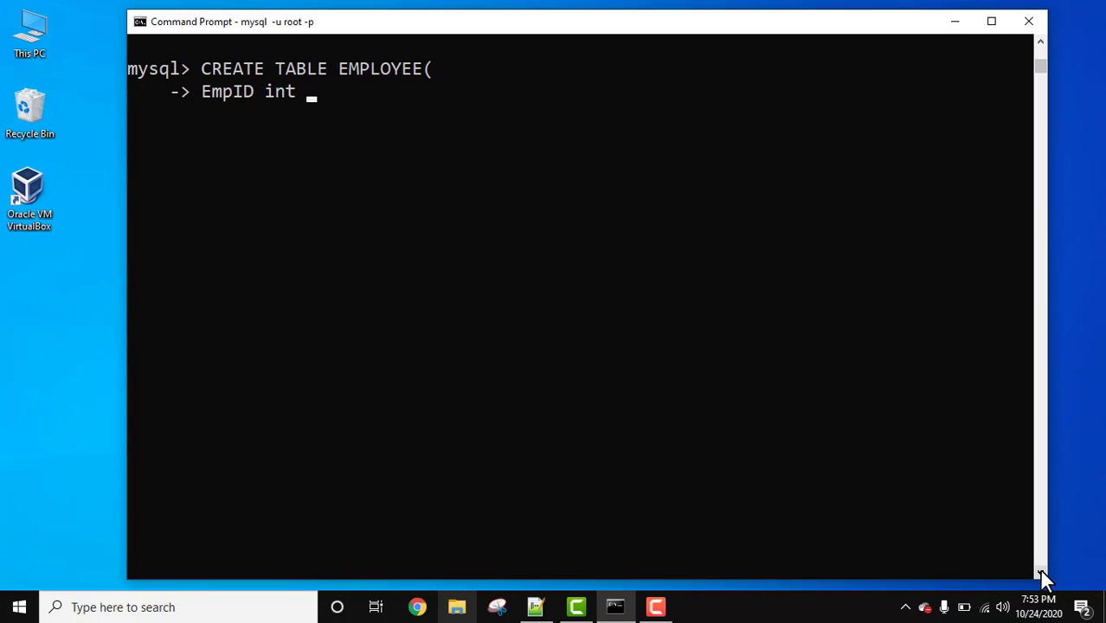
pyautogui.write('NOT NULL')
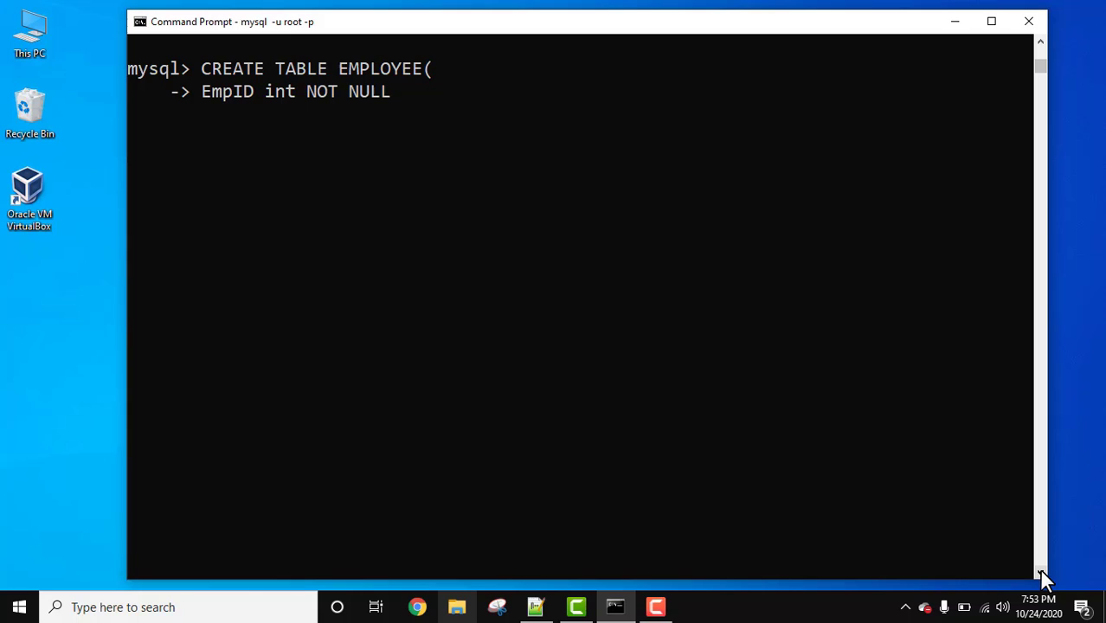
pyautogui.write(',')
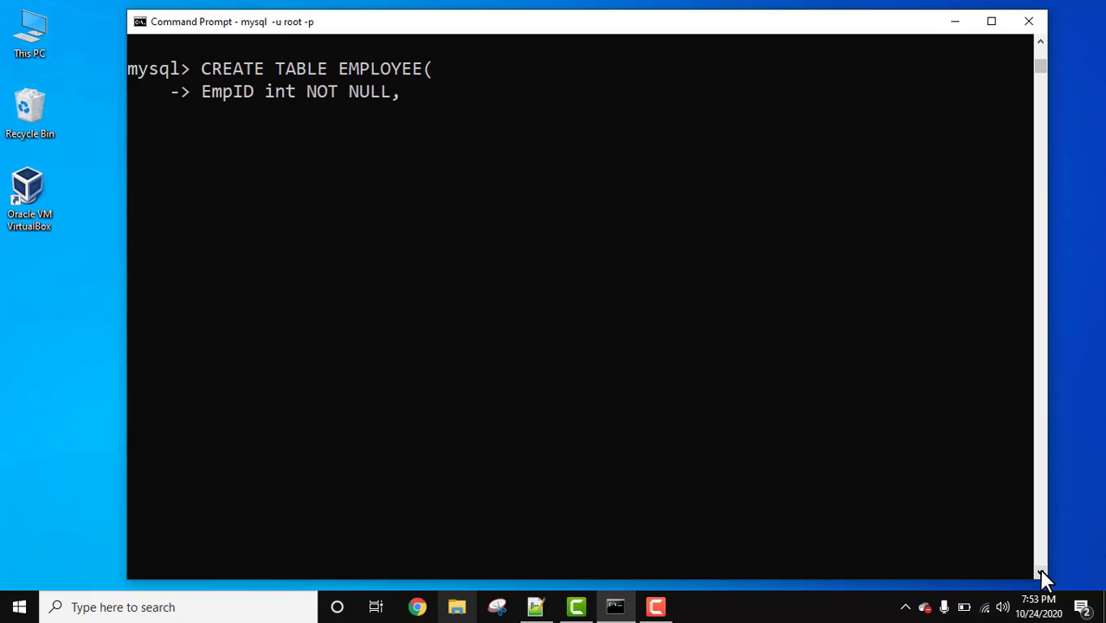
pyautogui.write('First')
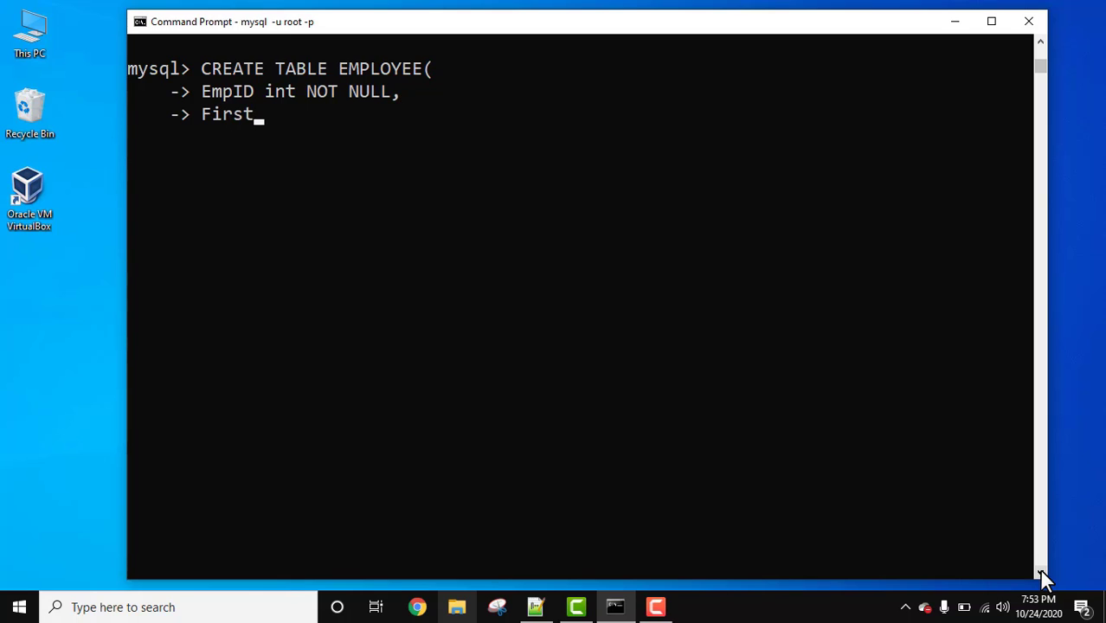
pyautogui.write('Name v')
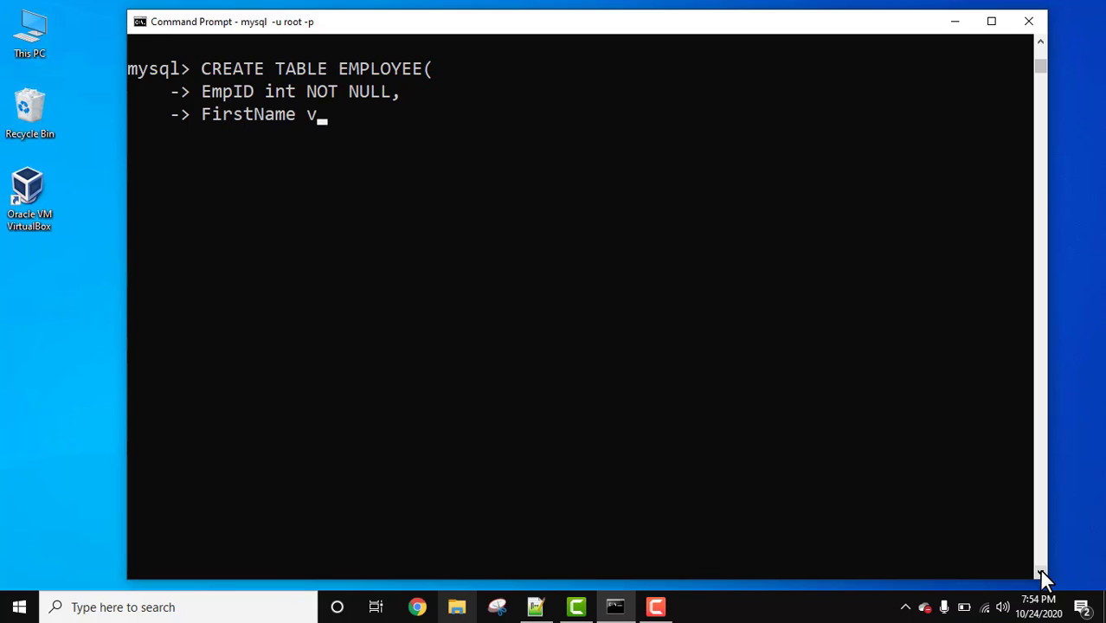
pyautogui.write('archar(25')
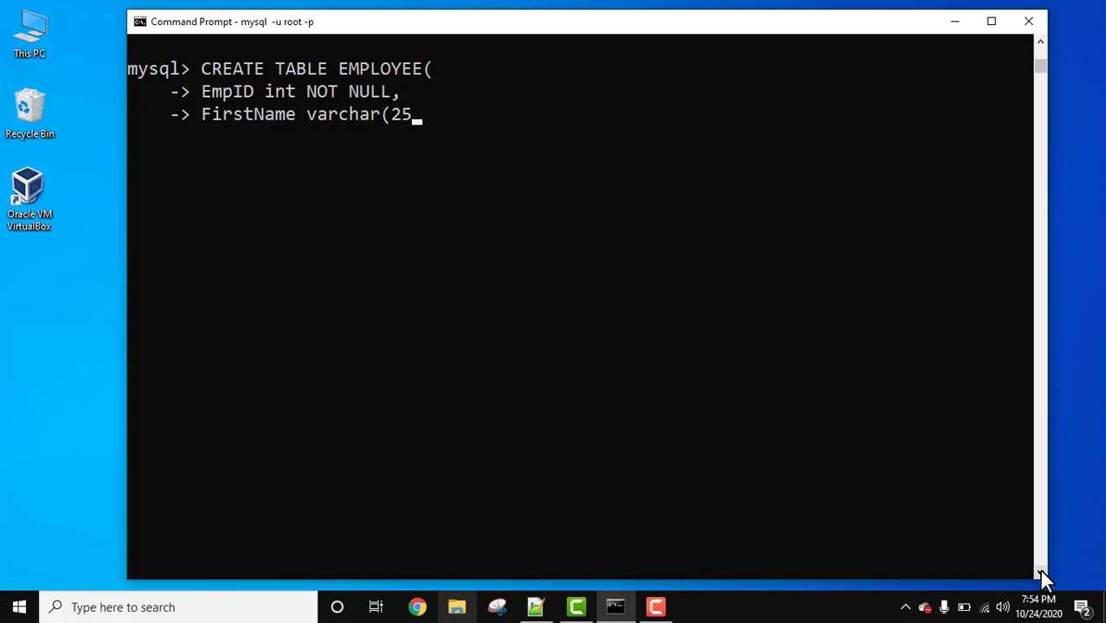
pyautogui.write('5),')
pyautogui.write('LastNam')
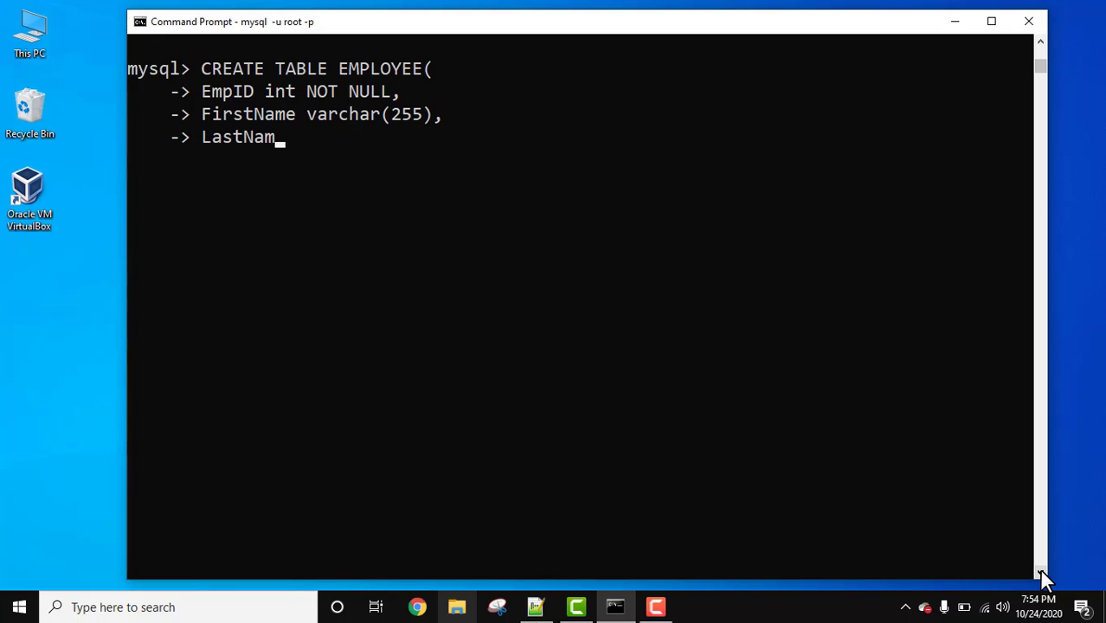
pyautogui.write('e varchar(2')
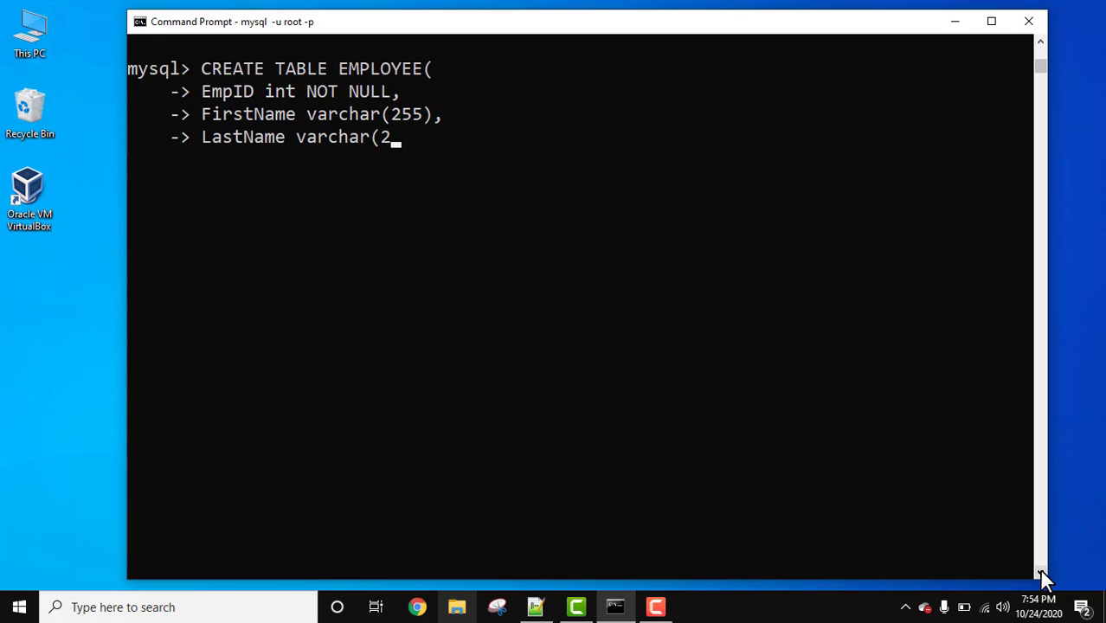
pyautogui.write('55),')
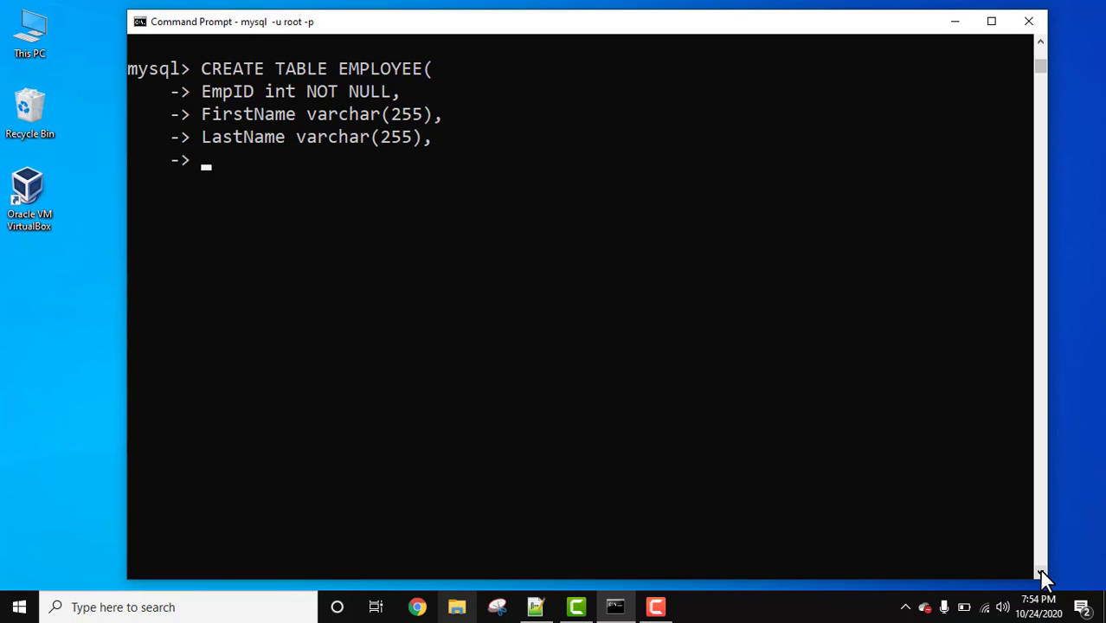
pyautogui.write('EmpZo')
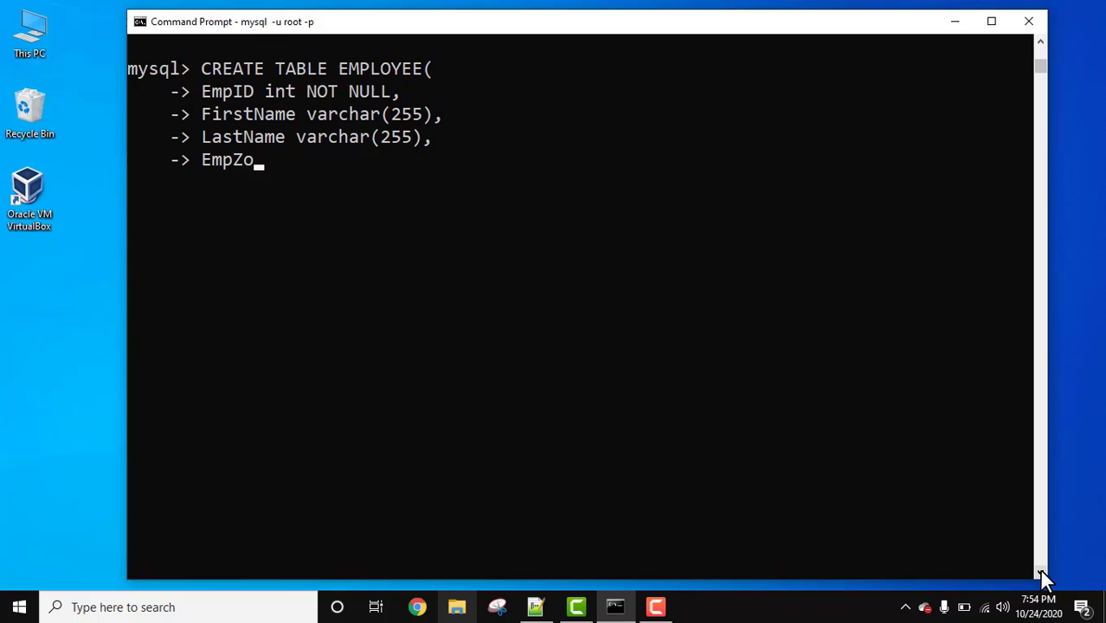
pyautogui.write('ne varchar(')
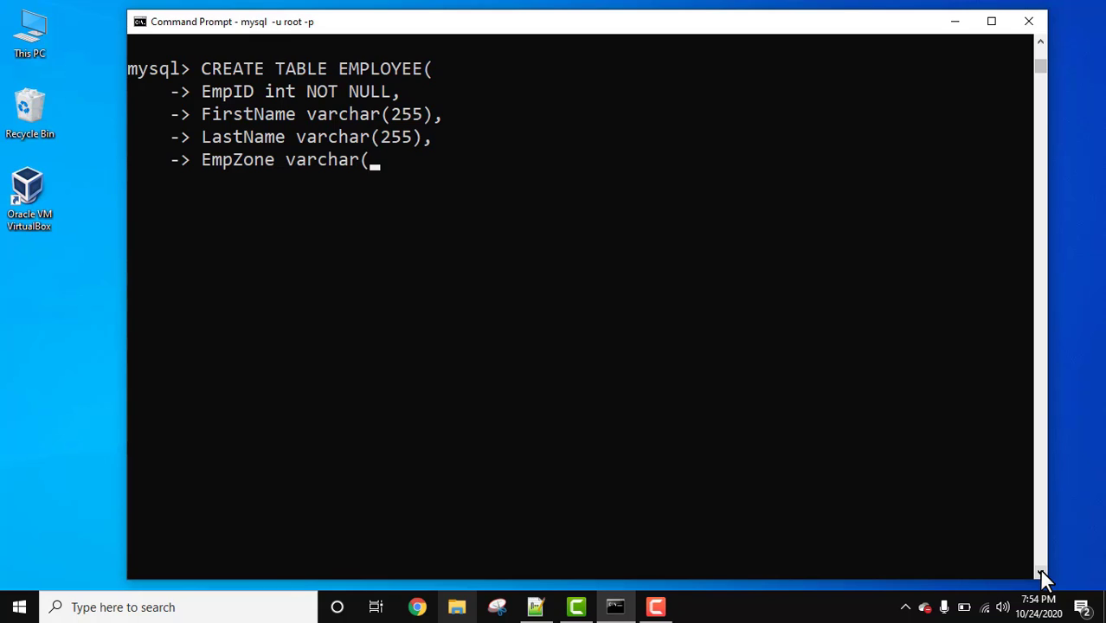
pyautogui.write('255)')
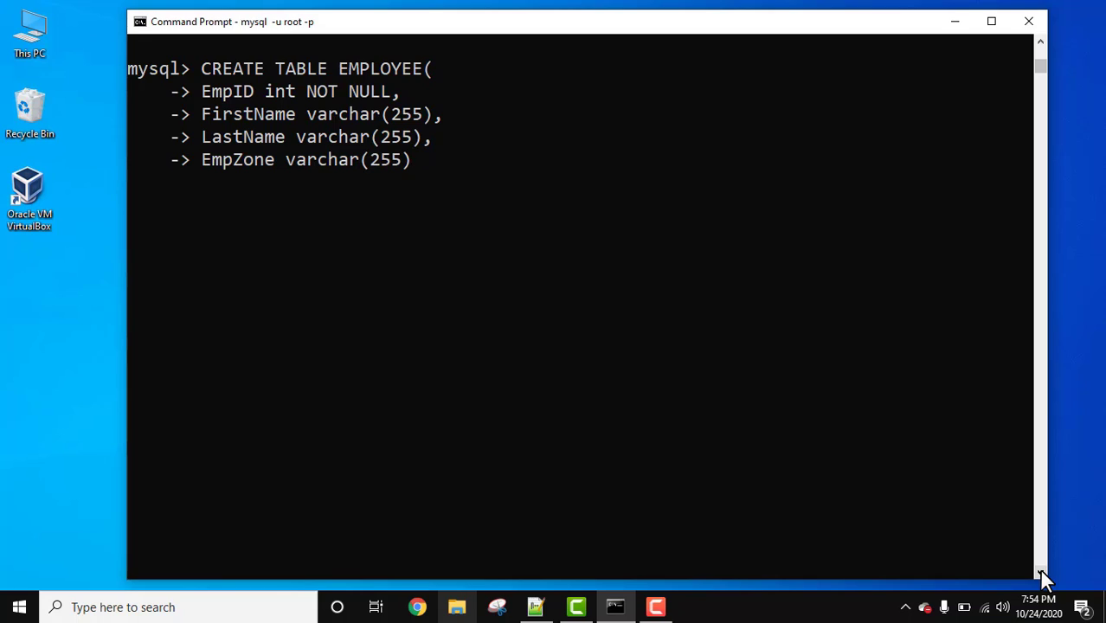
pyautogui.write(',')
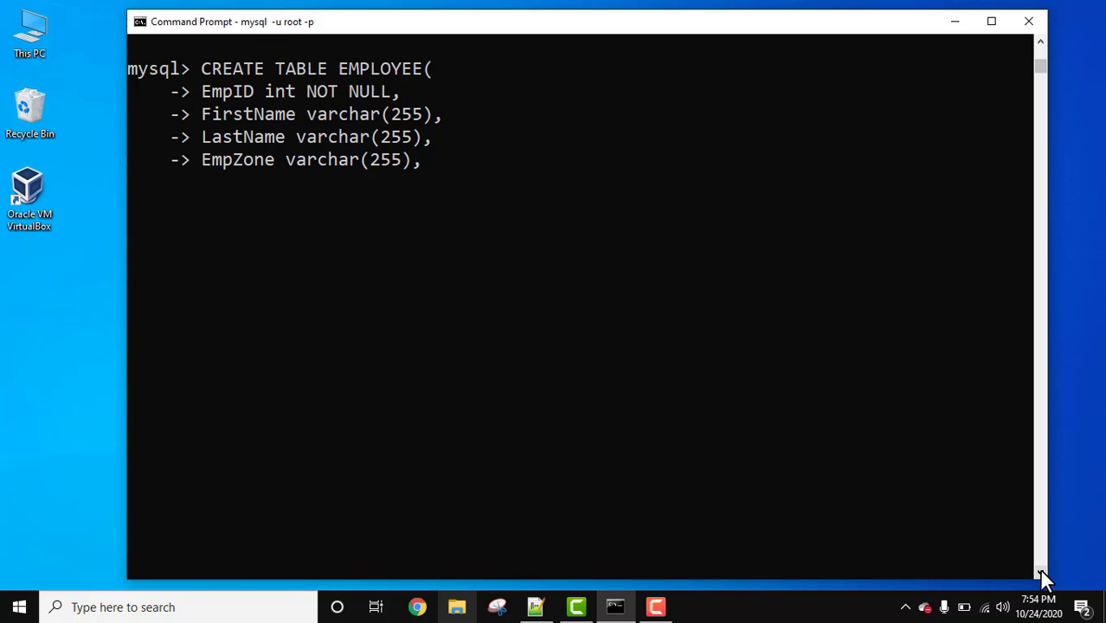
pyautogui.moveTo(484, 239)
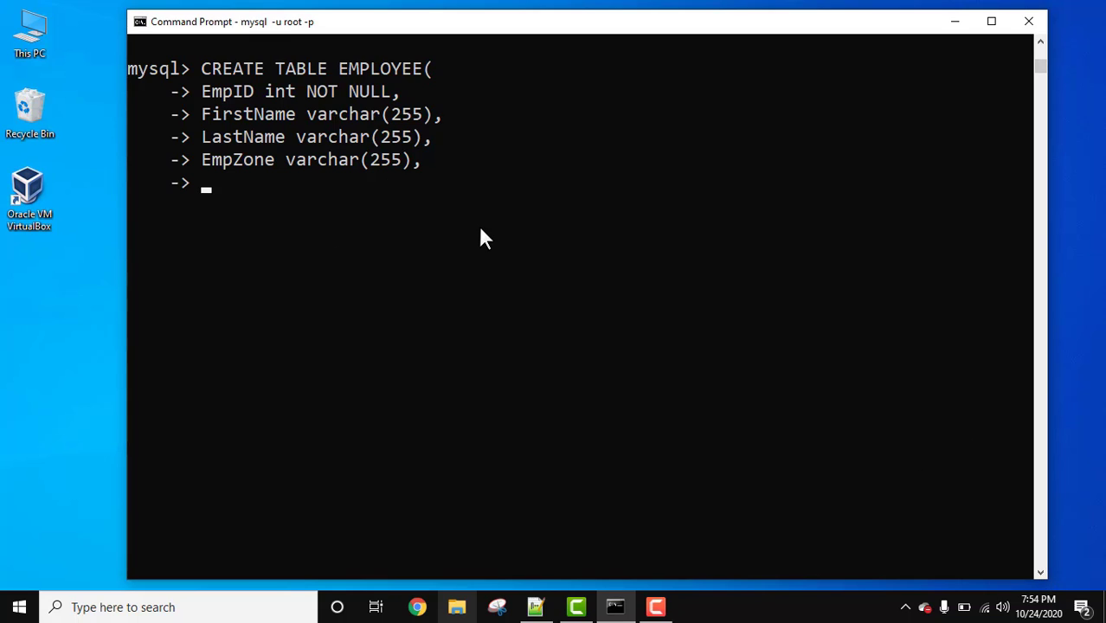
pyautogui.write('PRI')
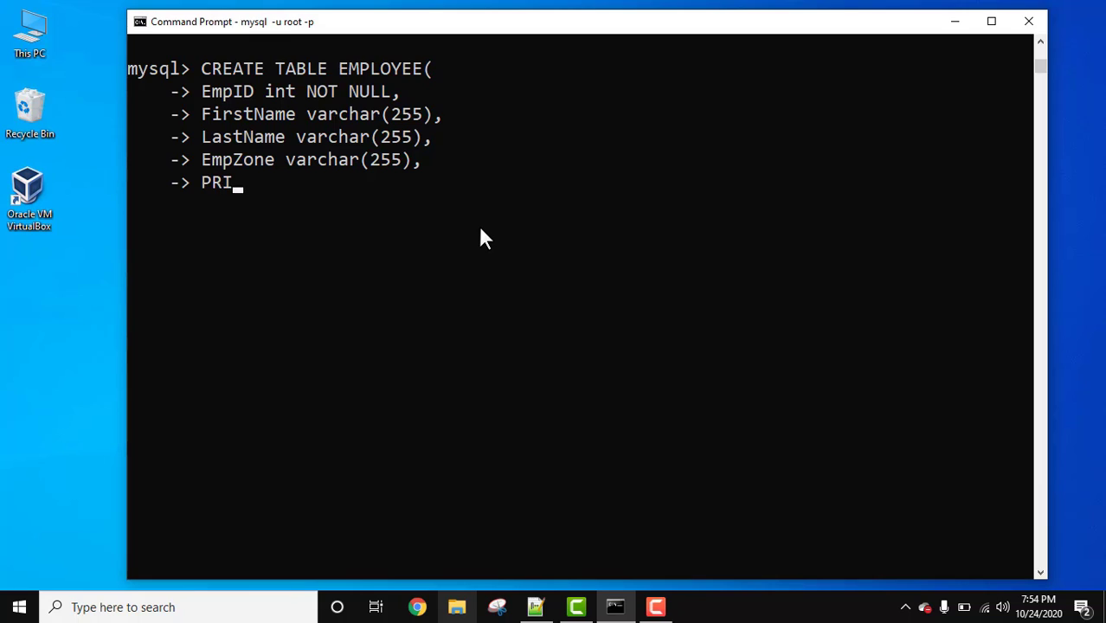
pyautogui.write('MARY KEY')
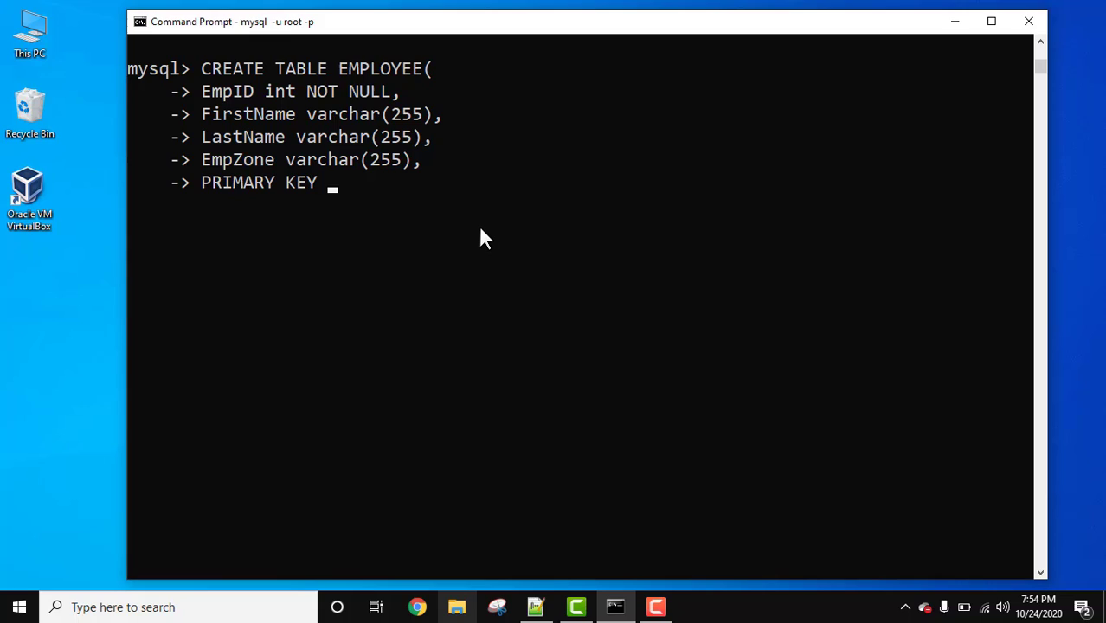
pyautogui.write('()')
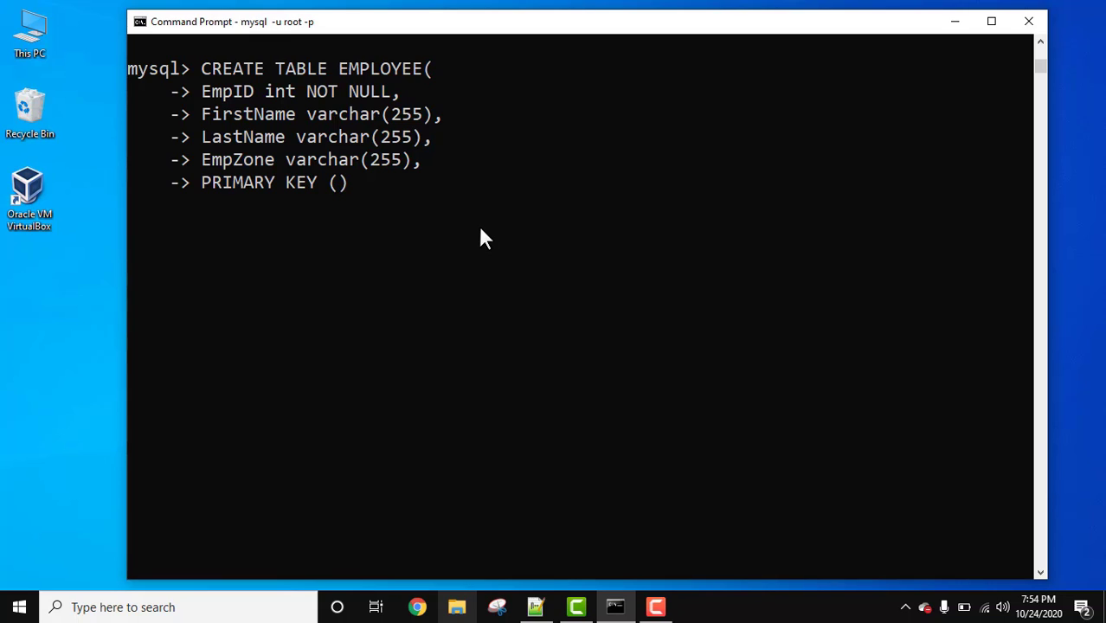
pyautogui.write('EmpID')
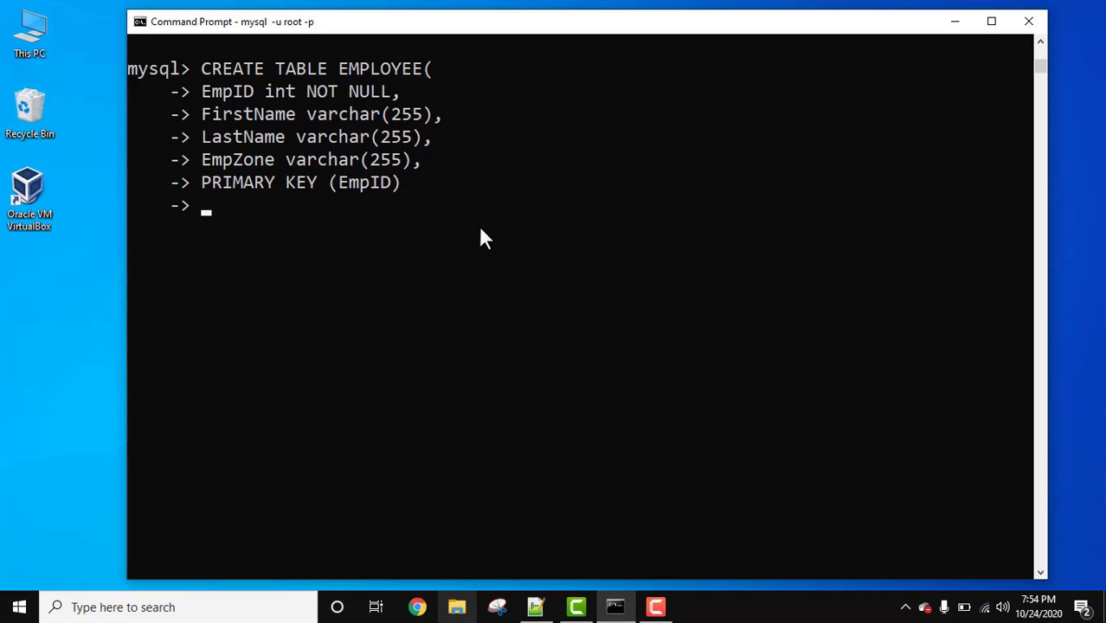
pyautogui.write(')')
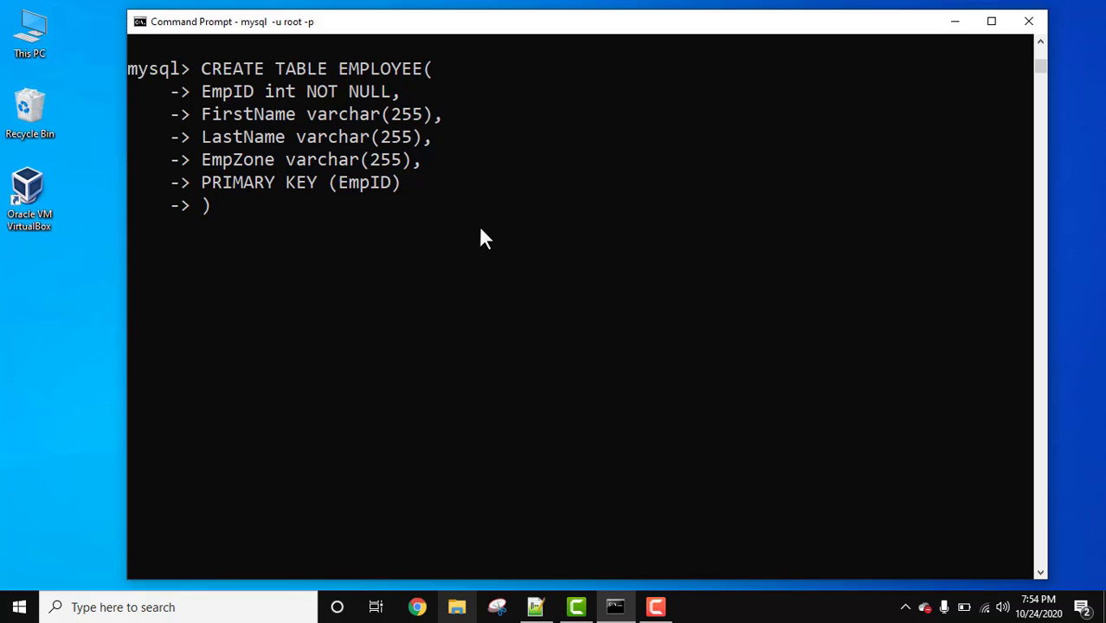
pyautogui.write(';')
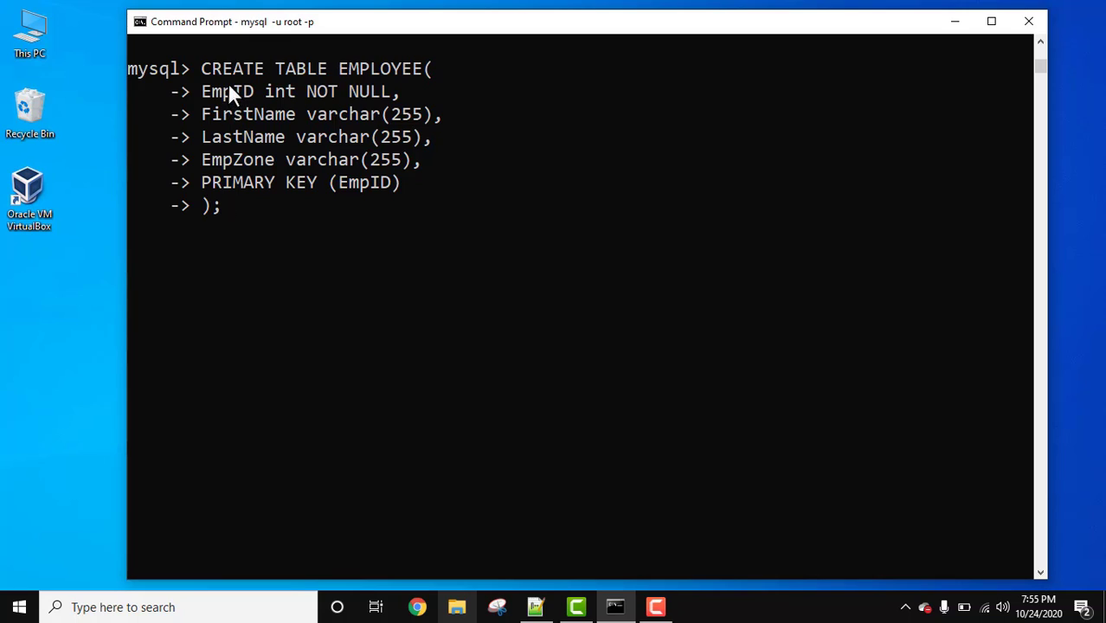
pyautogui.moveTo(246, 164)
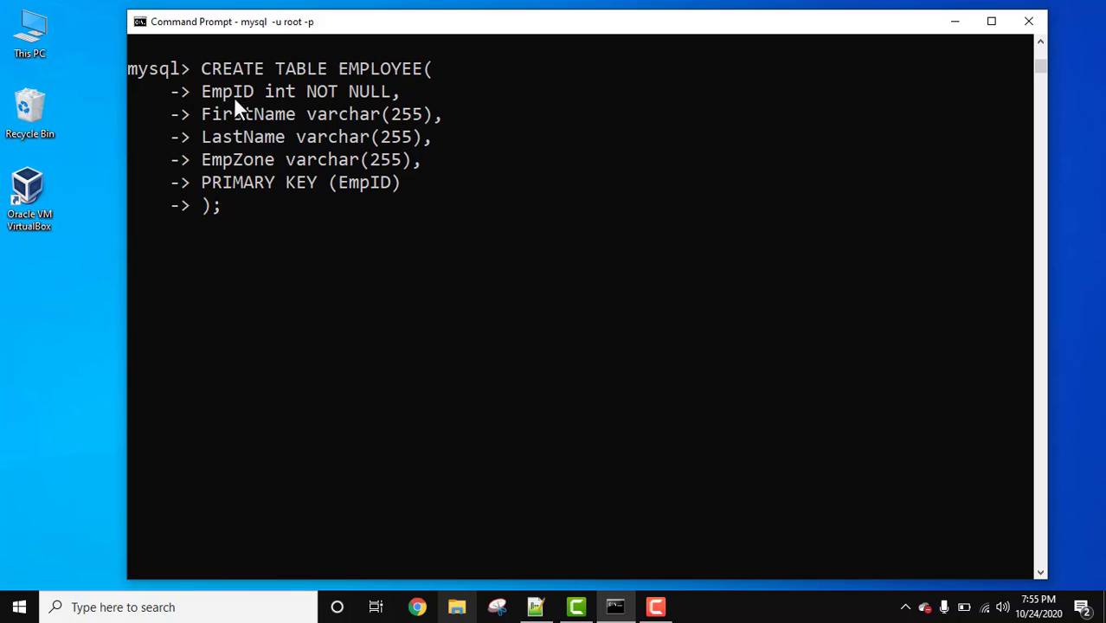
pyautogui.moveTo(339, 228)
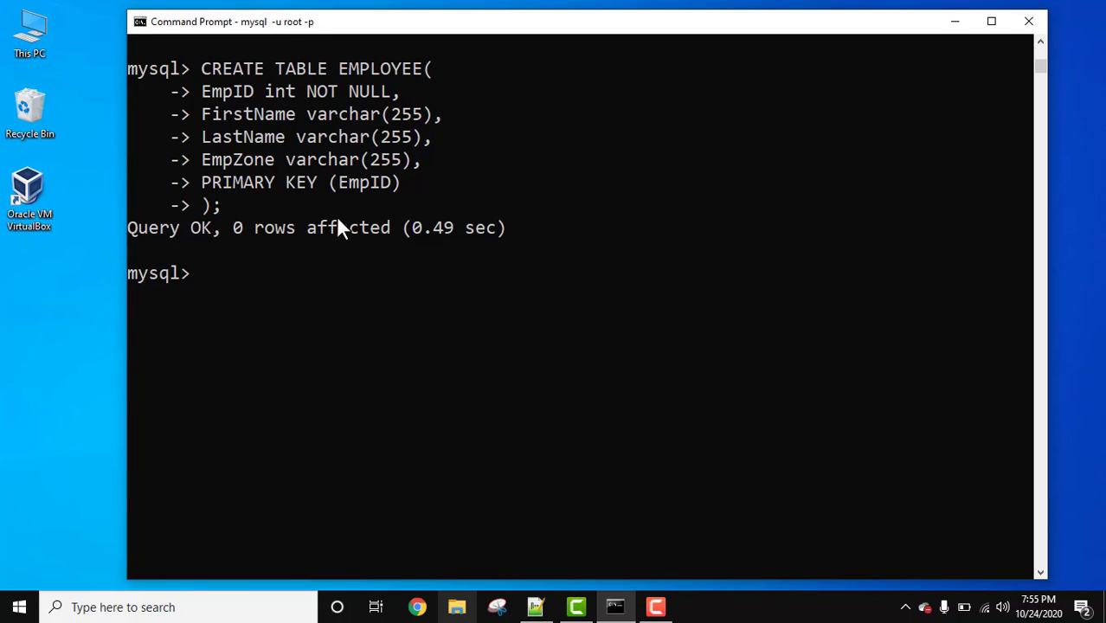
pyautogui.write('DESC')
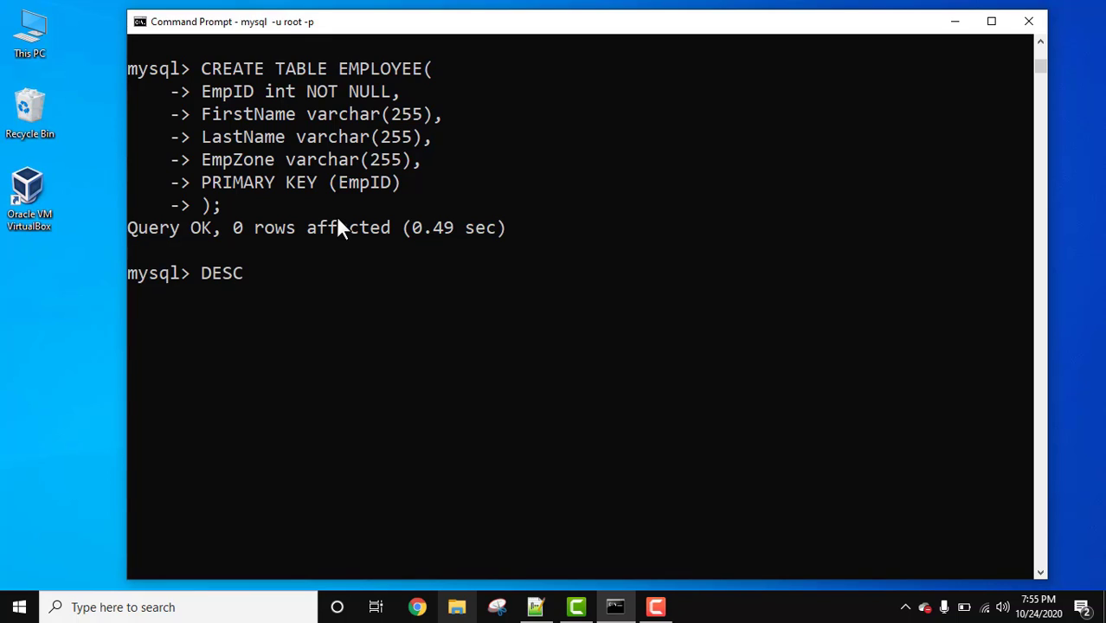
pyautogui.write('EM')
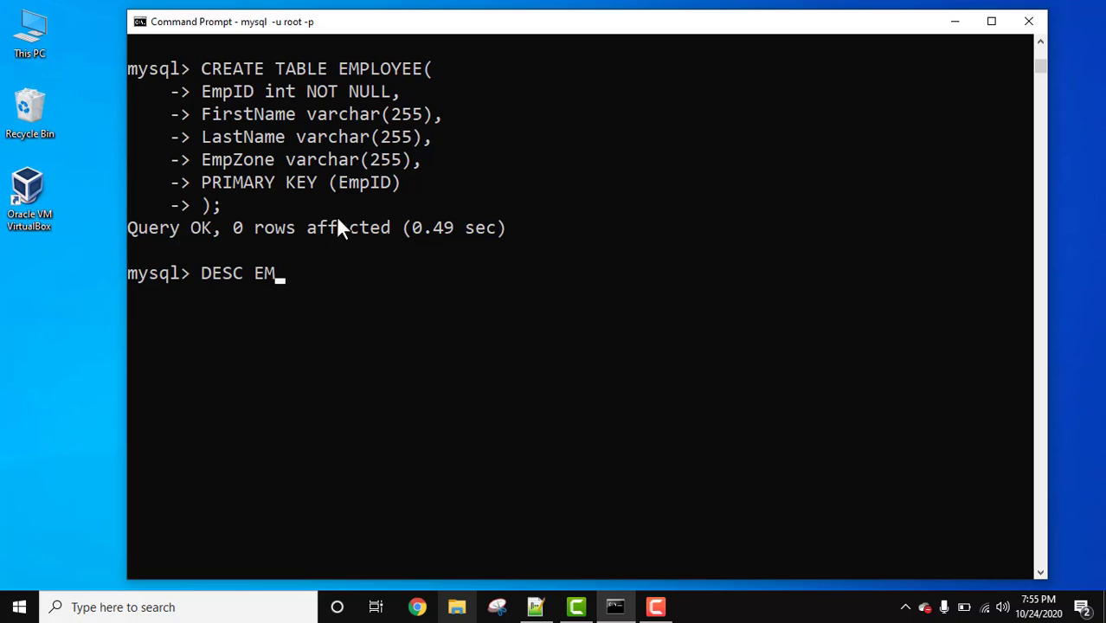
pyautogui.write('PLOYEE')
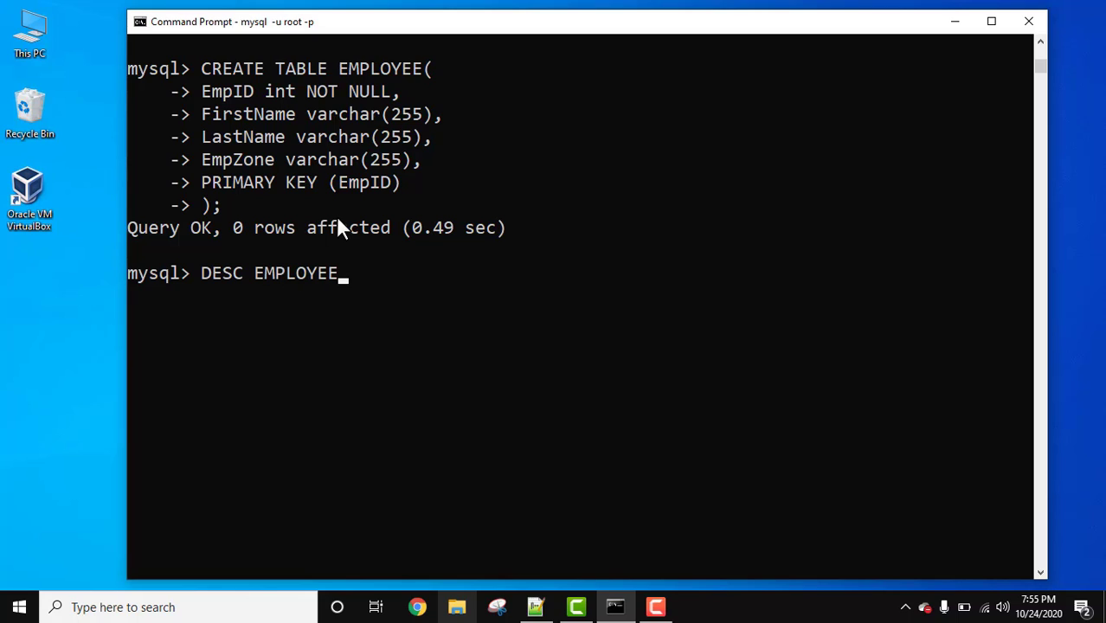
pyautogui.write(';')
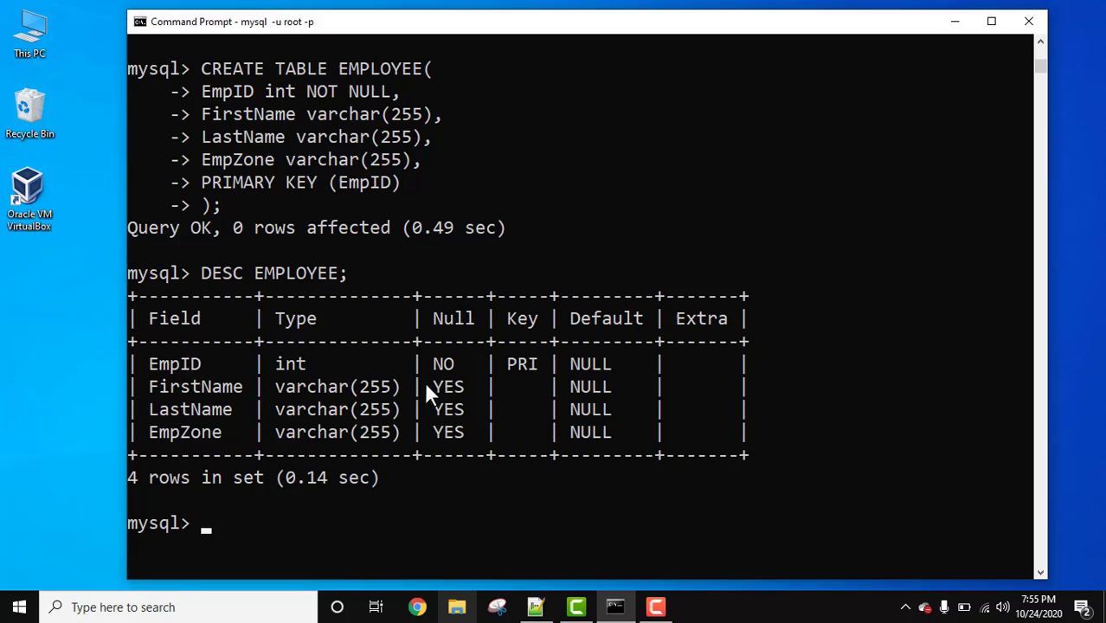
pyautogui.moveTo(534, 339)
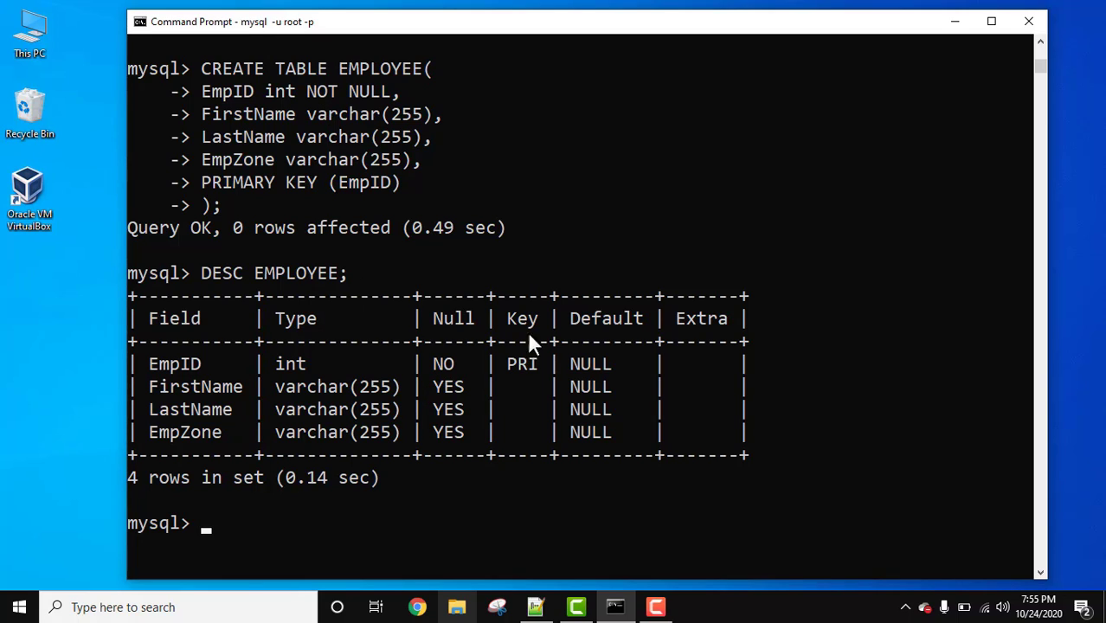
pyautogui.moveTo(543, 376)
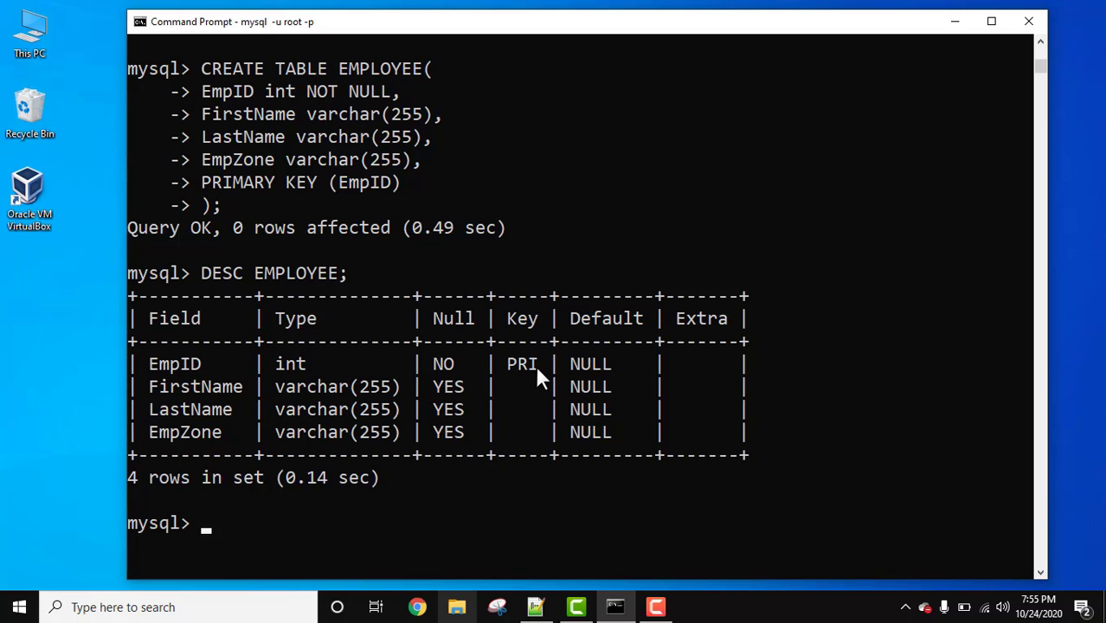
pyautogui.moveTo(530, 318)
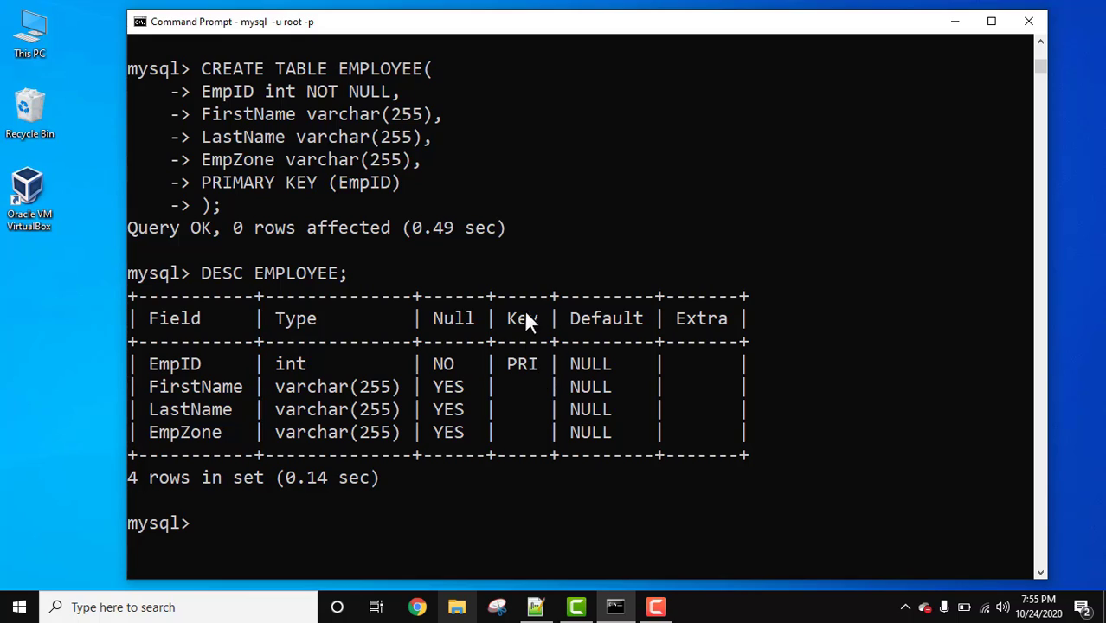
pyautogui.moveTo(738, 424)
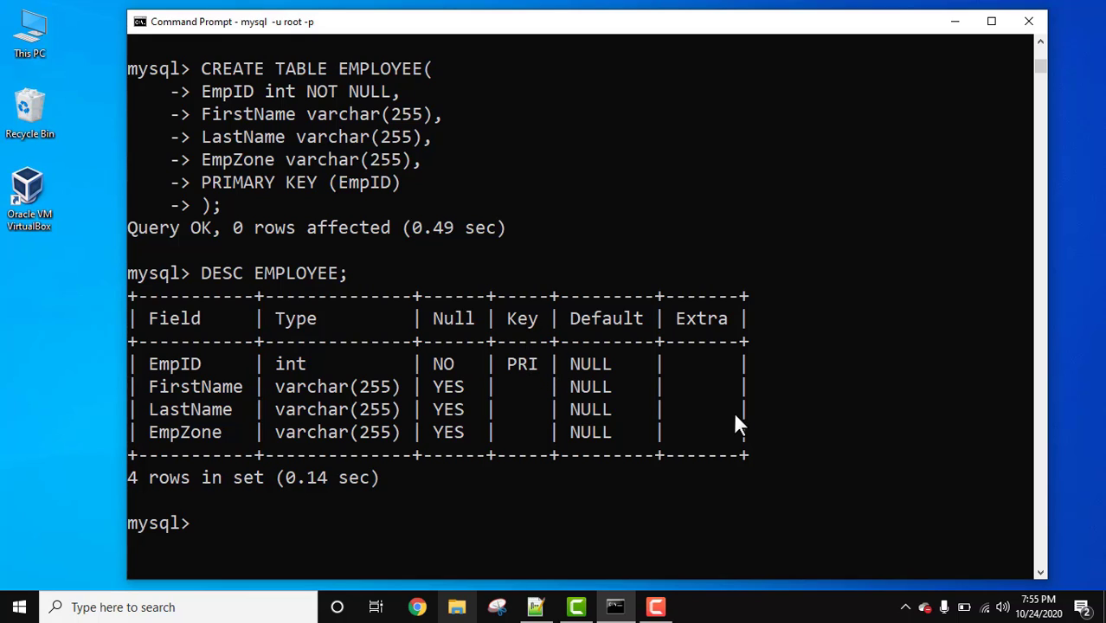